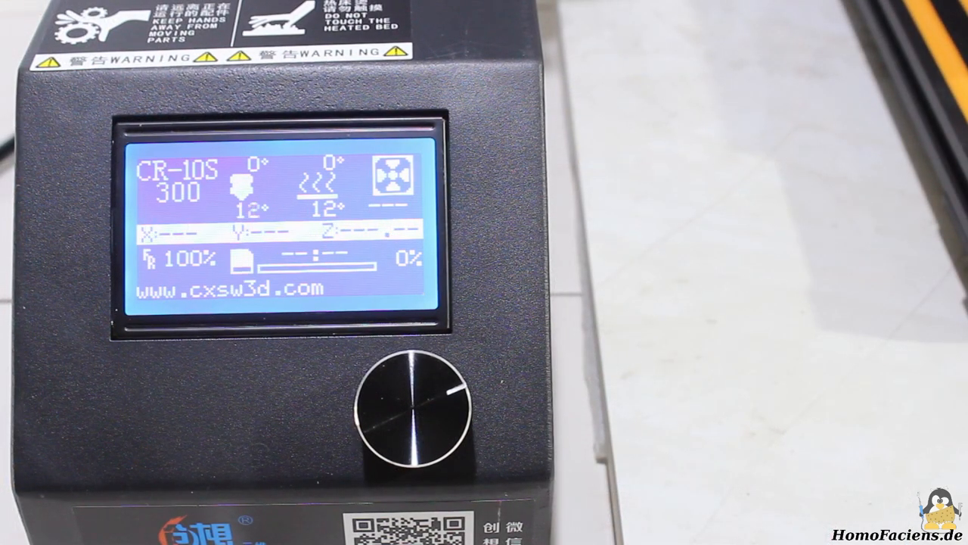
Step: Press the knob on the info screen to bring up the main menu with Prepare, Control, Language, Print from SD
click(414, 408)
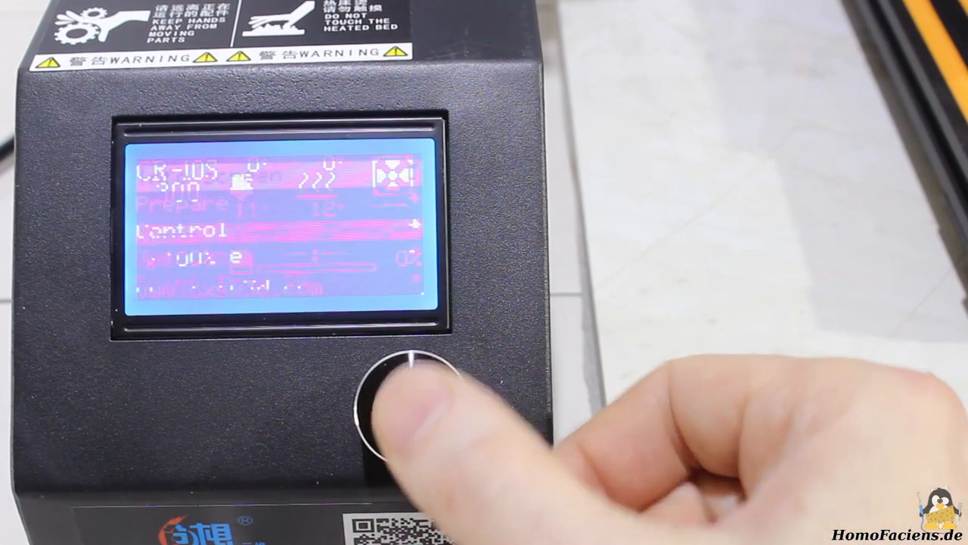
click(405, 409)
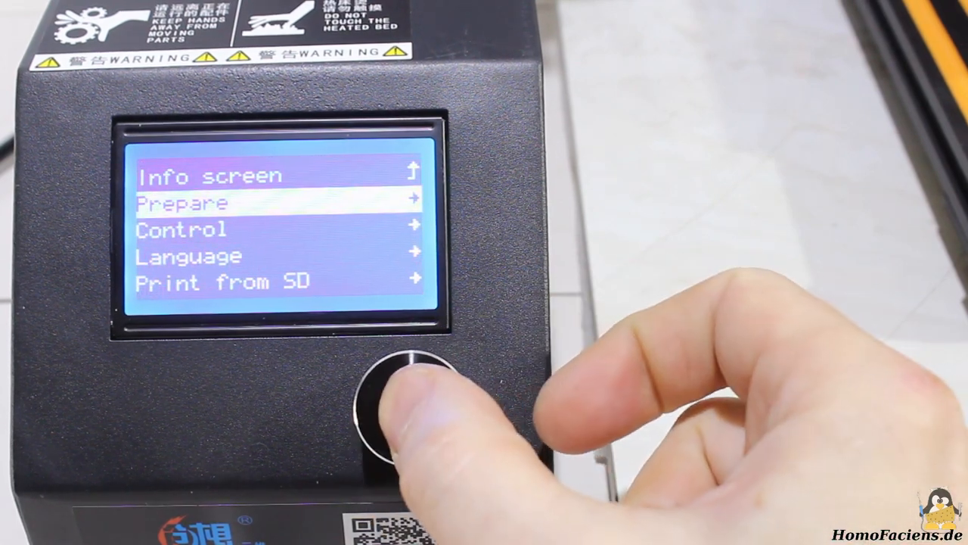